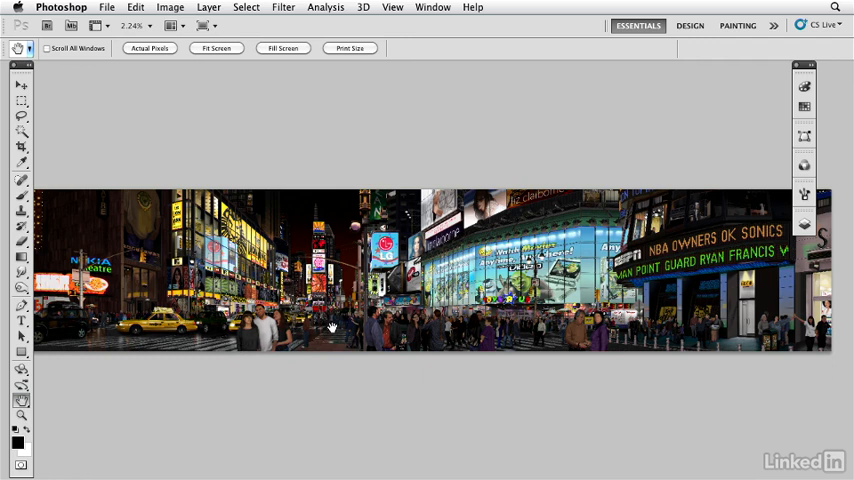
pyautogui.moveTo(380, 70)
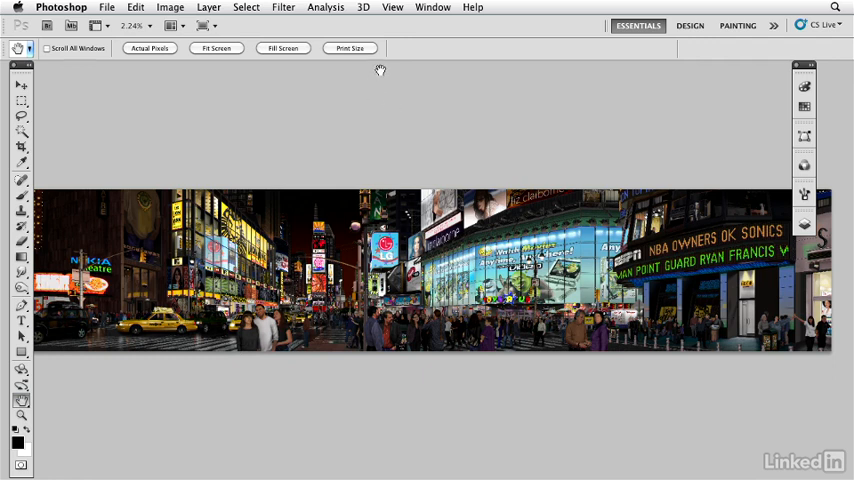
# Step: Create a new blank white document with the default settings
pyautogui.click(432, 8)
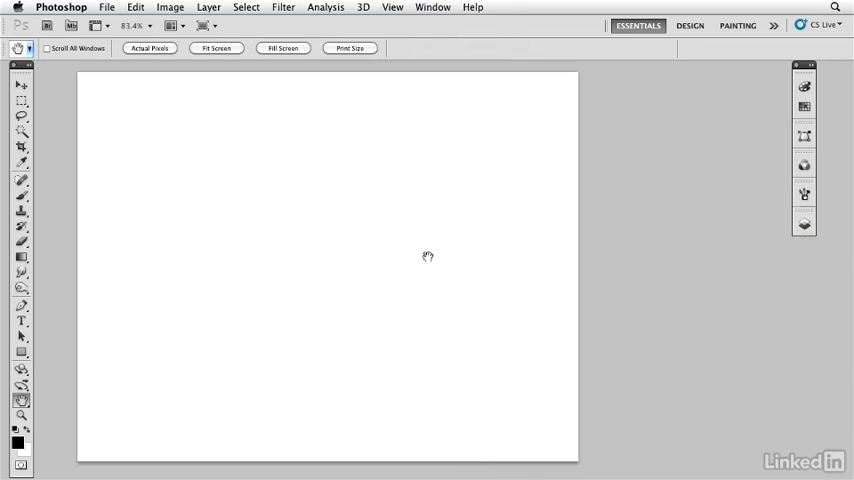
pyautogui.moveTo(410, 216)
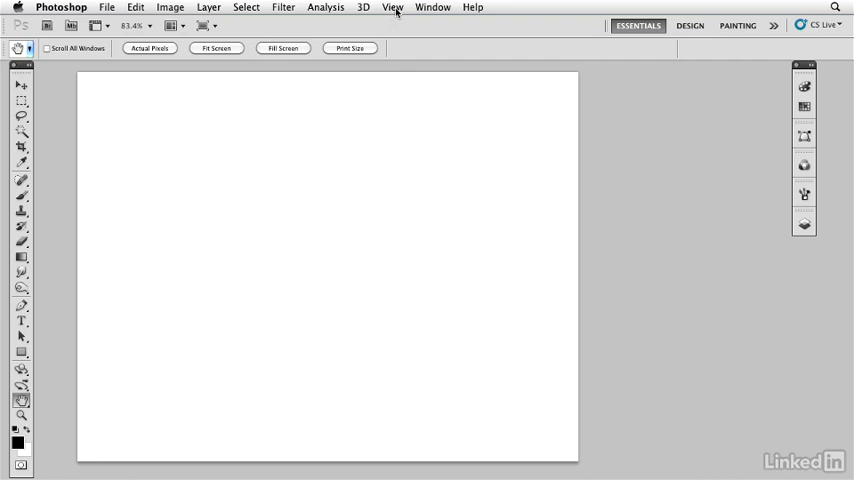
# Step: Turn on the grid over the blank canvas from the View menu
pyautogui.click(392, 8)
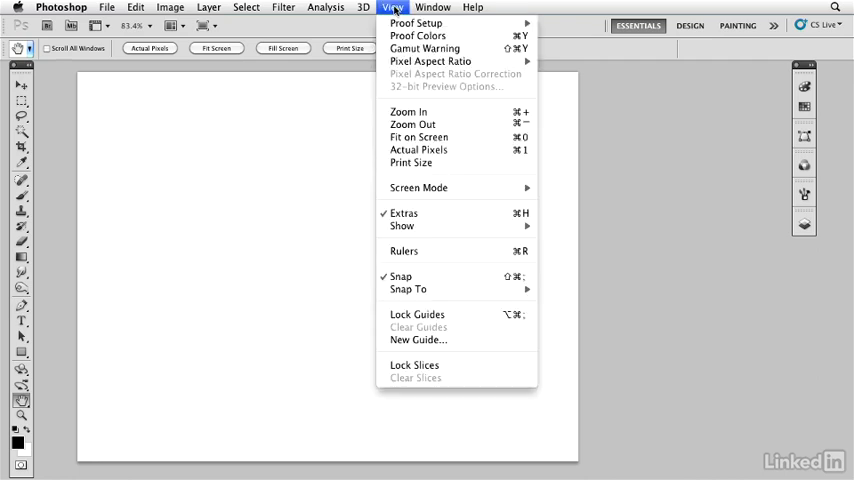
pyautogui.moveTo(390, 240)
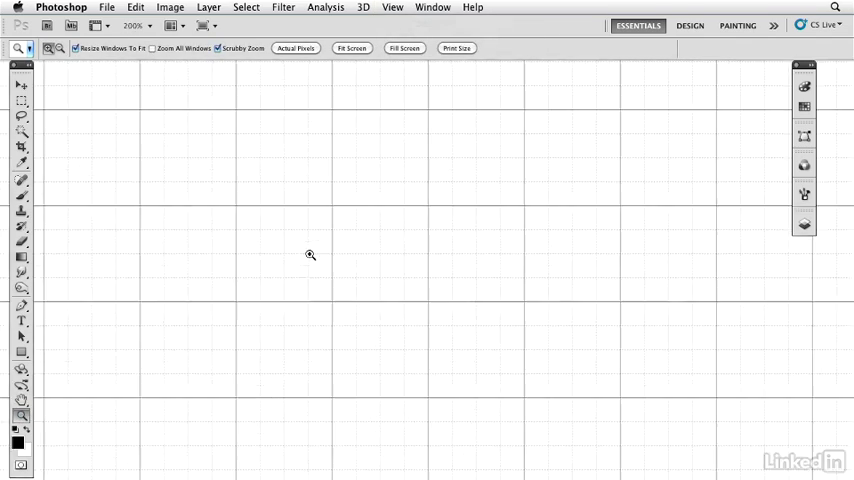
pyautogui.moveTo(430, 240)
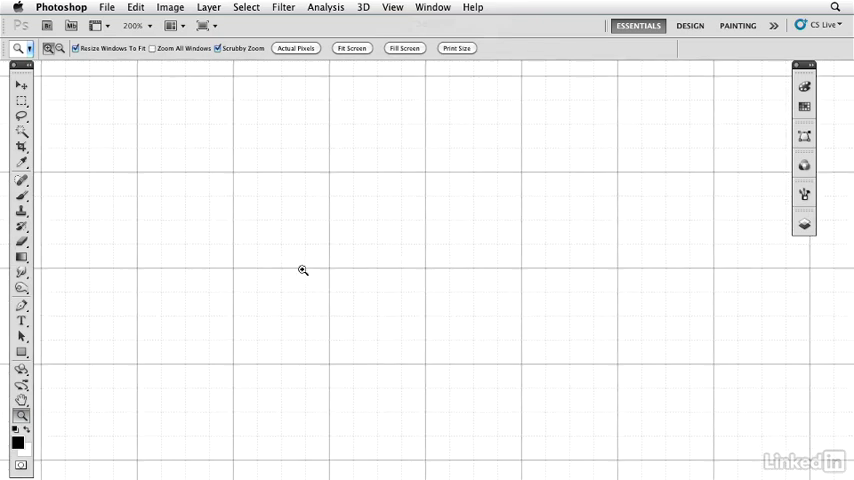
pyautogui.moveTo(474, 280)
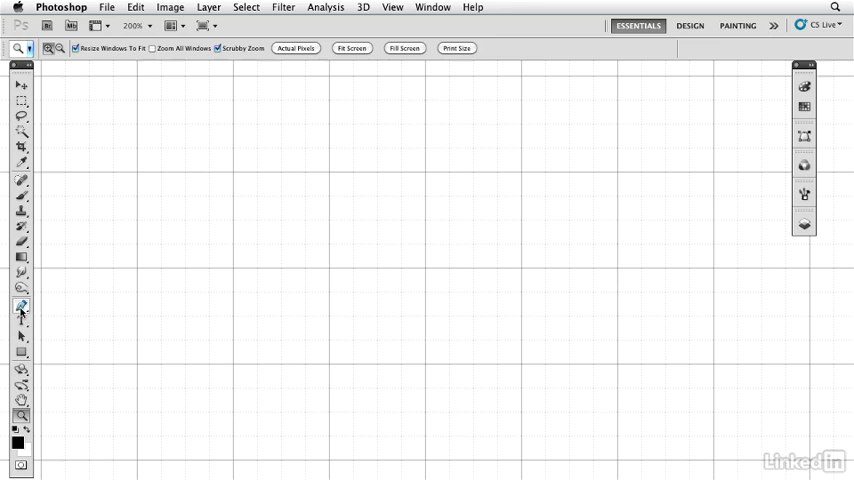
# Step: Draw a half-hexagon Pen path on the grid with a flat top and curved shoulders
pyautogui.click(20, 306)
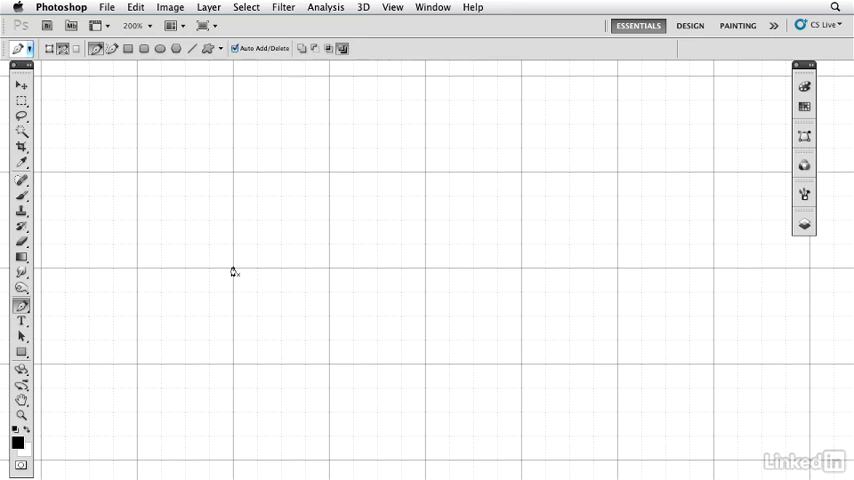
pyautogui.moveTo(208, 268); pyautogui.dragTo(260, 268)
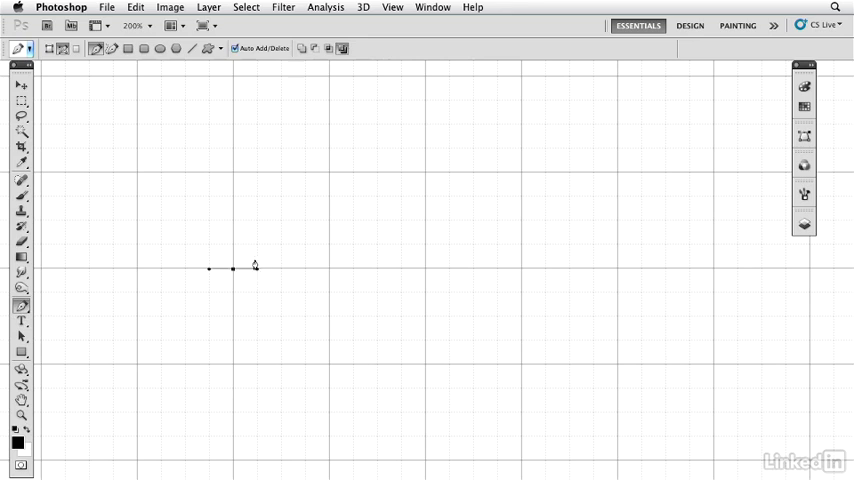
pyautogui.click(256, 268)
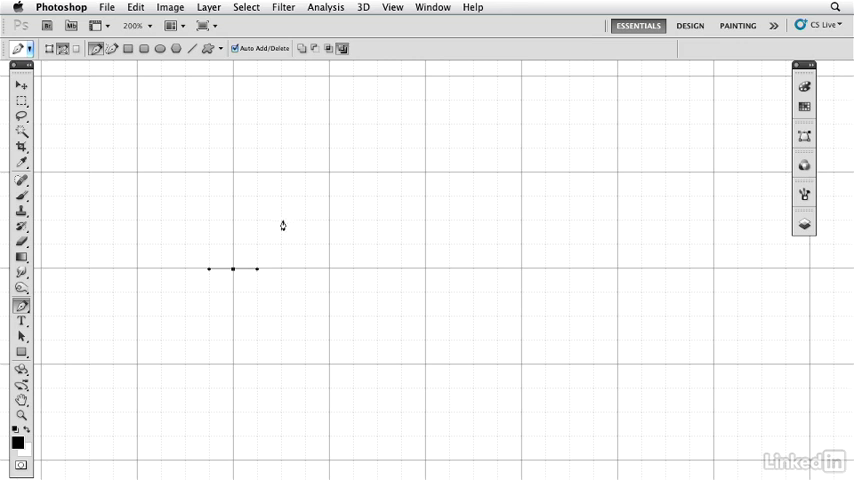
pyautogui.moveTo(256, 268); pyautogui.dragTo(280, 224)
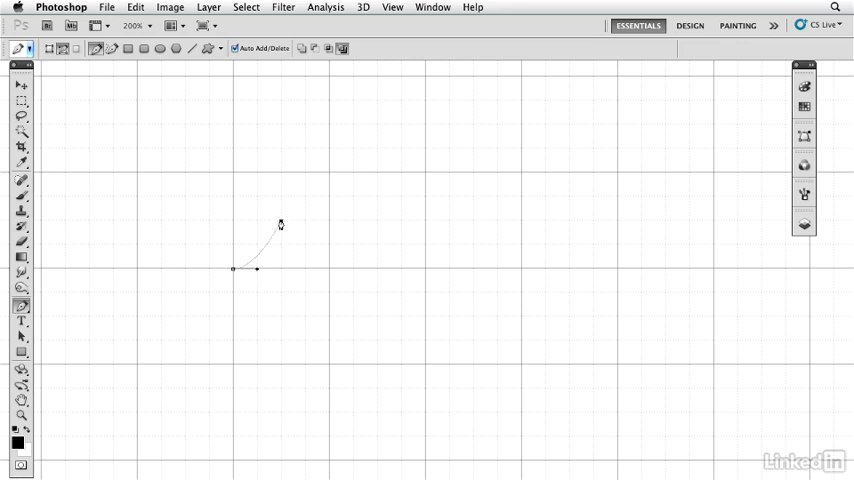
pyautogui.moveTo(280, 224); pyautogui.dragTo(284, 220)
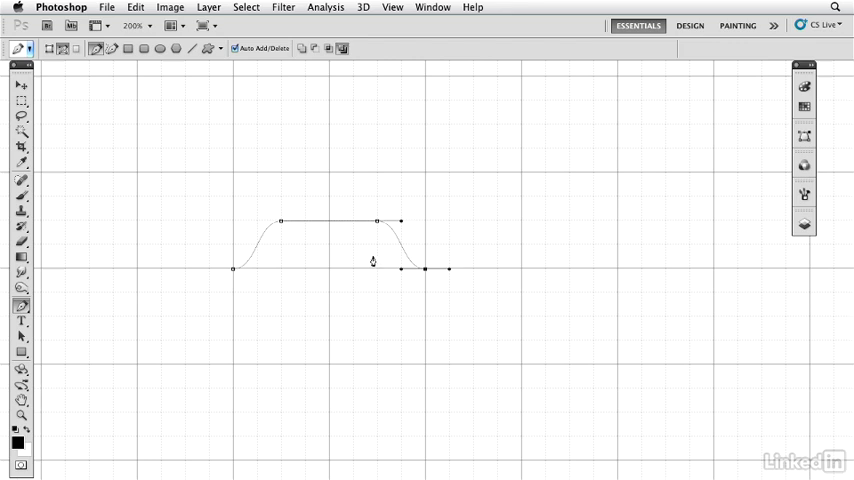
pyautogui.moveTo(368, 260)
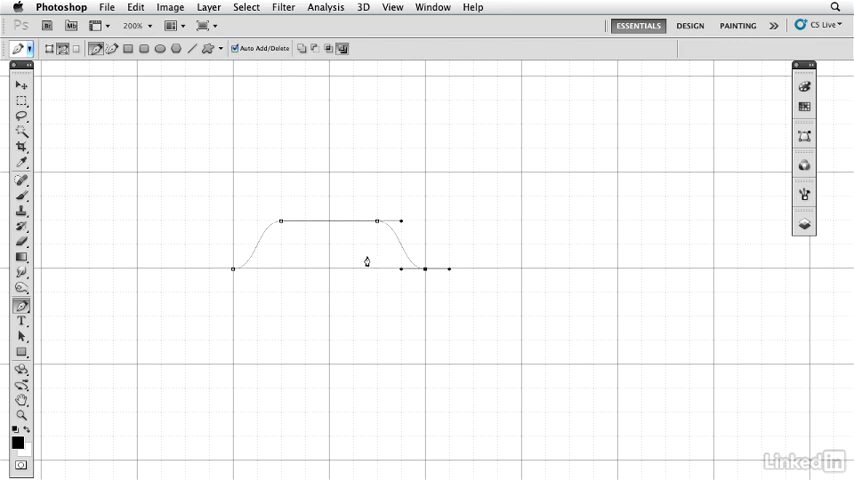
pyautogui.moveTo(200, 276)
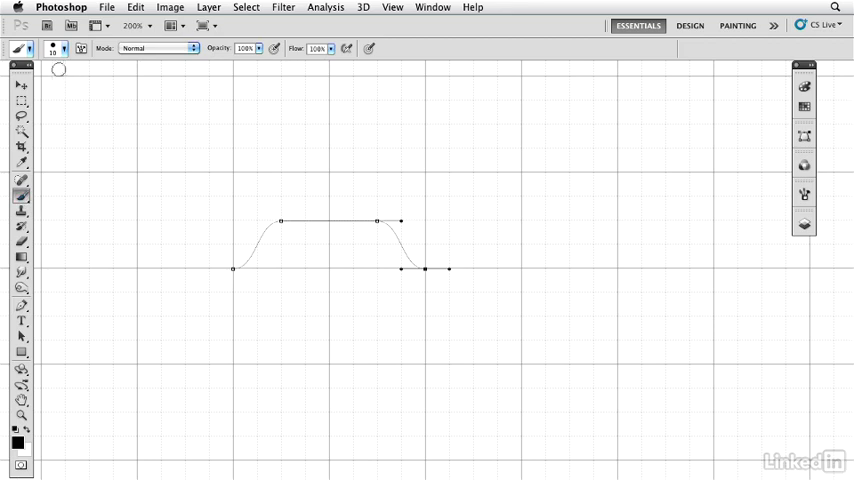
pyautogui.moveTo(280, 192)
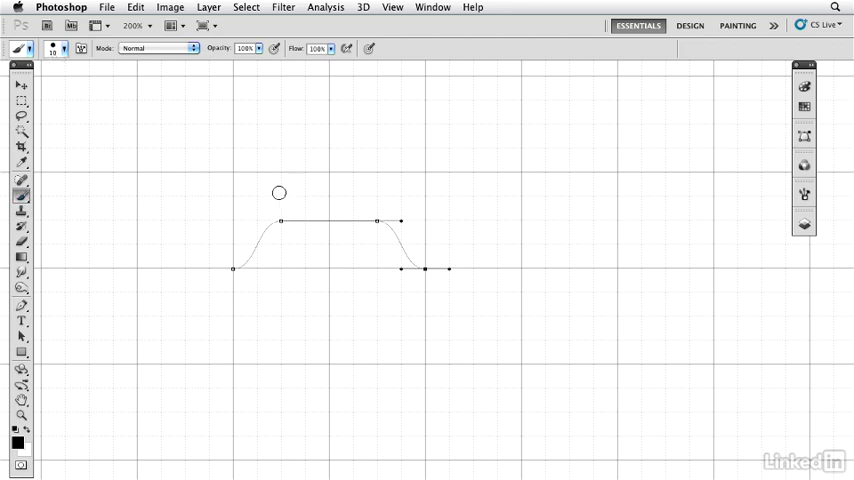
pyautogui.moveTo(550, 212)
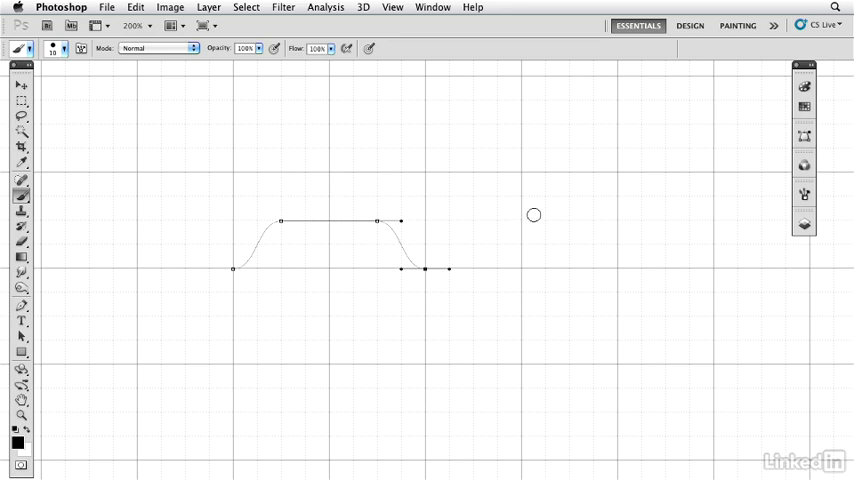
pyautogui.moveTo(372, 196)
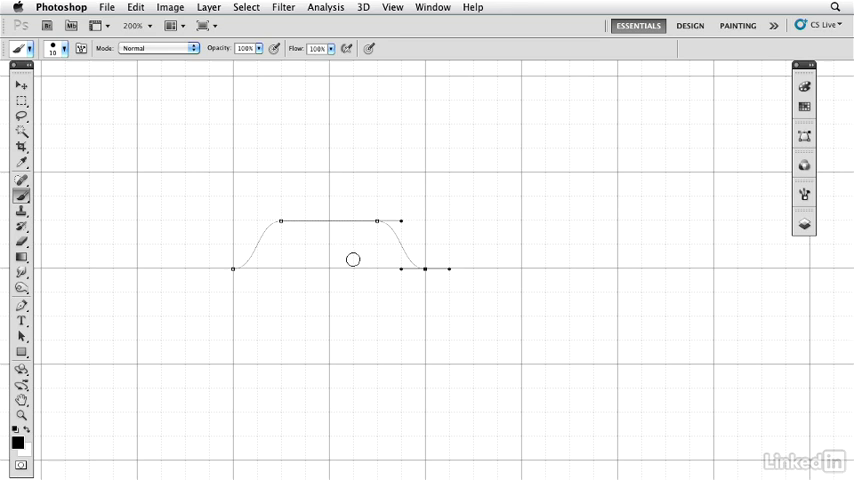
# Step: Check the finished grille reference document and return to the path document
pyautogui.click(432, 8)
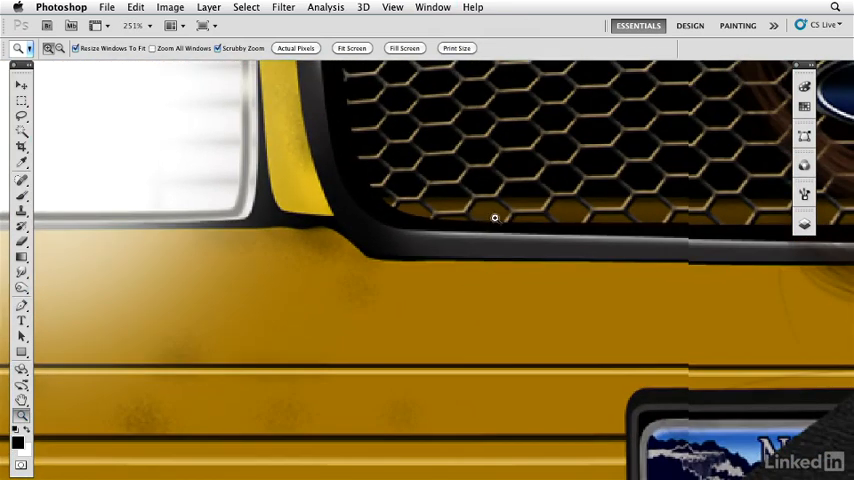
pyautogui.click(432, 8)
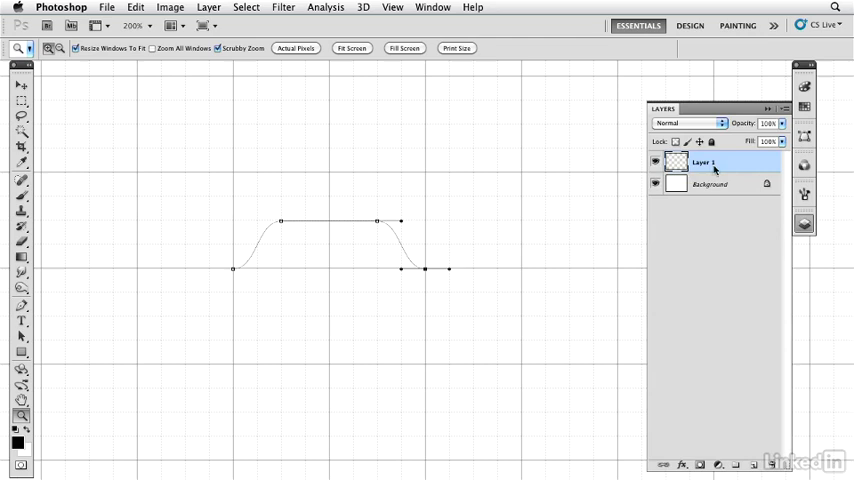
pyautogui.moveTo(710, 168)
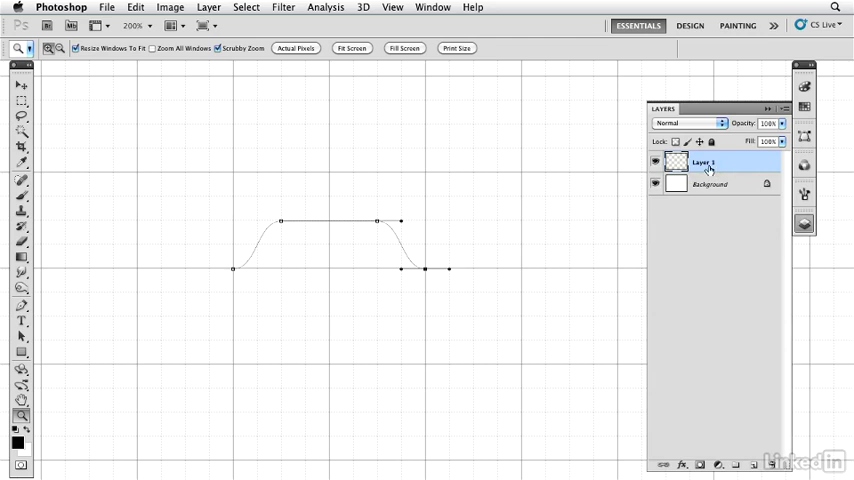
# Step: Make the new empty Layer 1 the active layer for painting
pyautogui.click(20, 194)
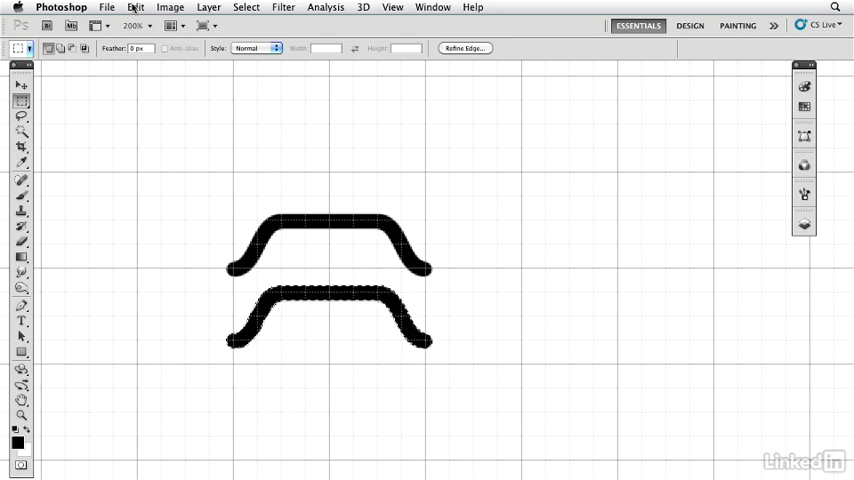
# Step: Flip the copied black stroke so the two halves join into hexagon cells
pyautogui.click(136, 8)
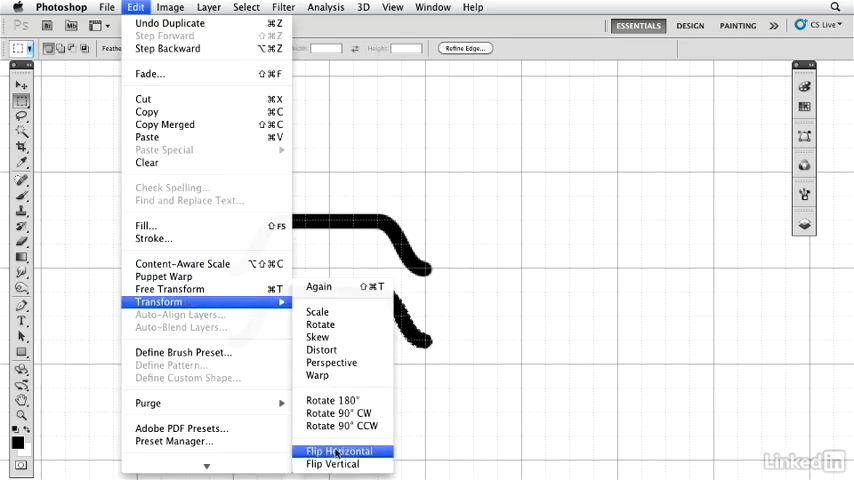
pyautogui.click(334, 452)
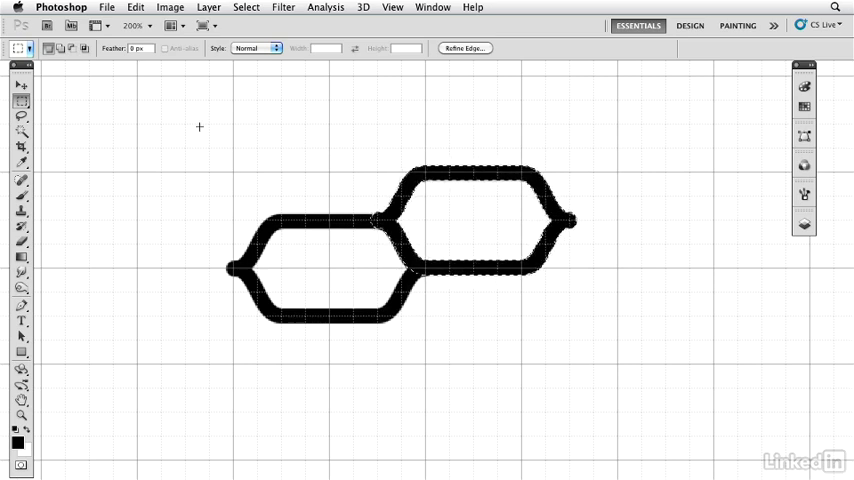
# Step: Marquee-select the two joined cells to copy them into four interlocking cells
pyautogui.moveTo(200, 126); pyautogui.dragTo(612, 370)
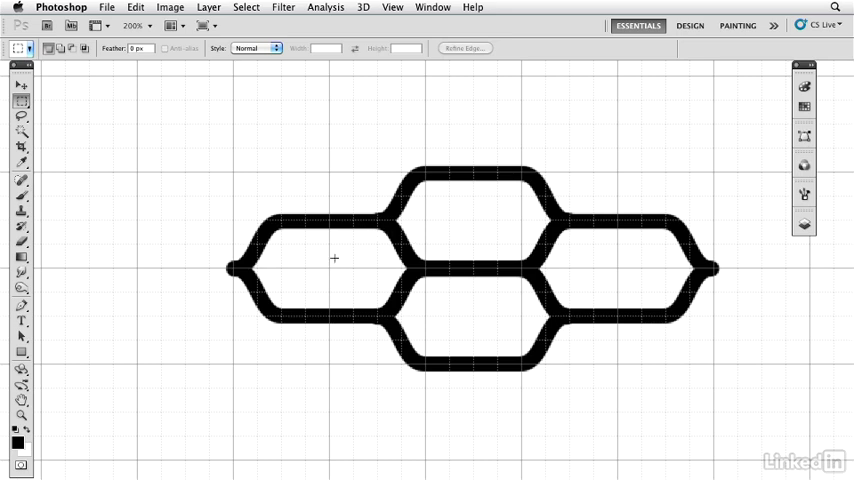
pyautogui.moveTo(608, 224)
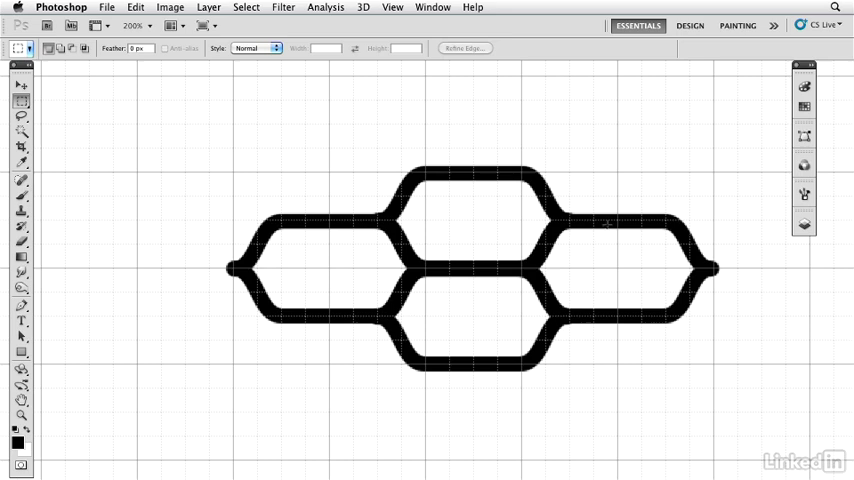
pyautogui.moveTo(318, 232)
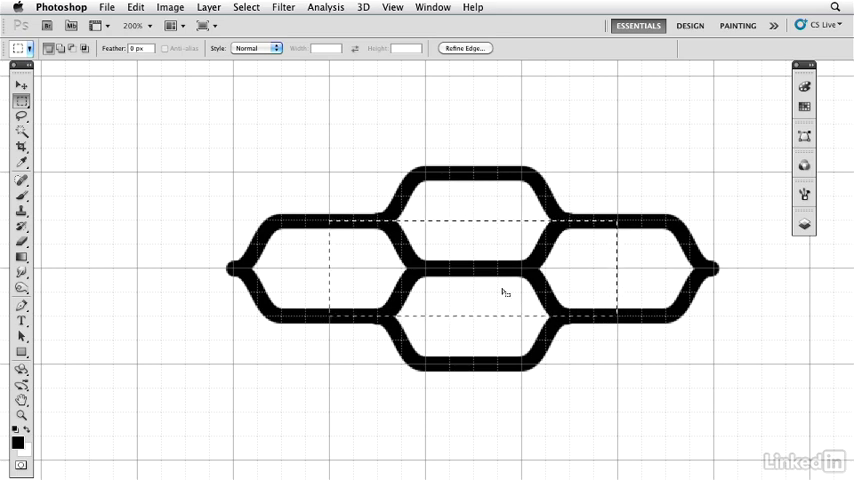
# Step: Hide the white Background layer so the honeycomb tile sits on transparency
pyautogui.click(804, 228)
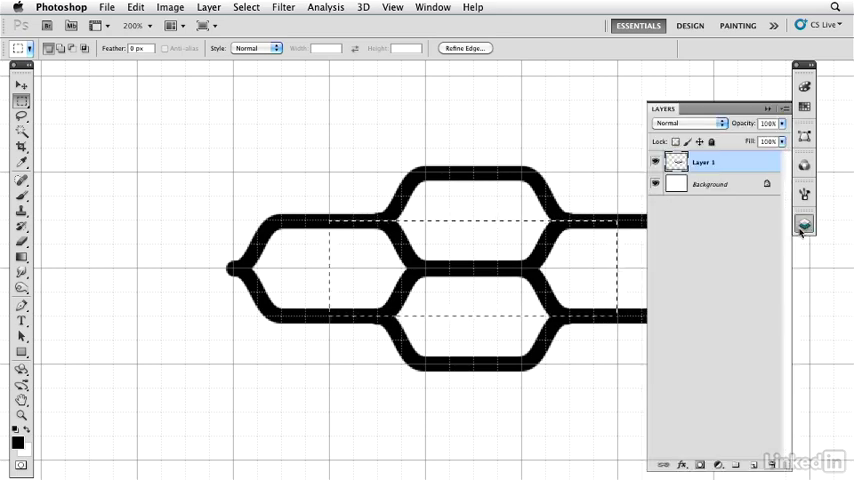
pyautogui.click(656, 184)
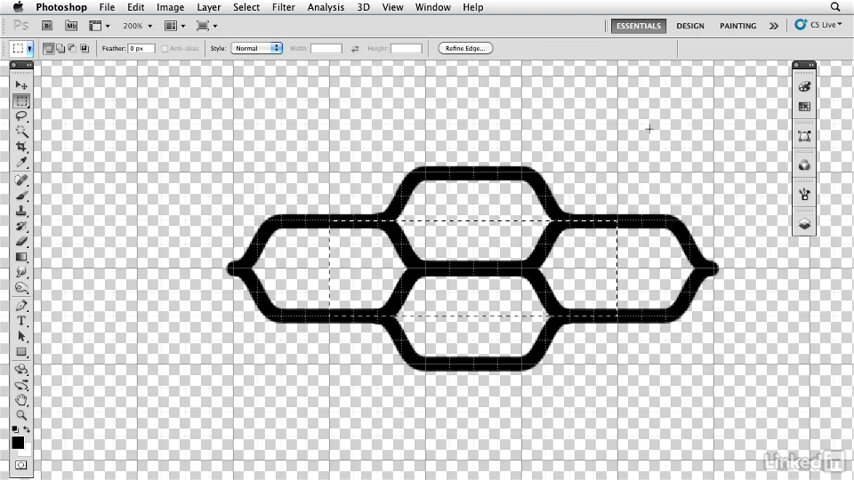
pyautogui.click(108, 8)
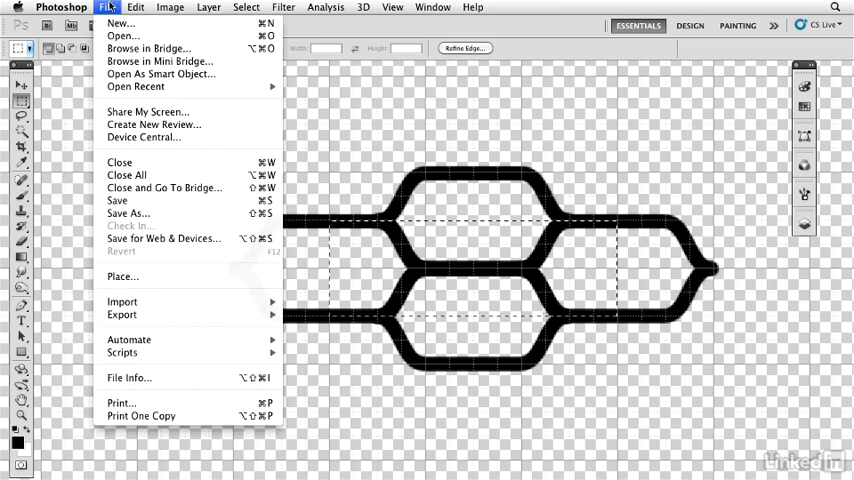
# Step: Define the hexagon tile as a pattern named 'gri' via Edit > Define Pattern
pyautogui.click(136, 8)
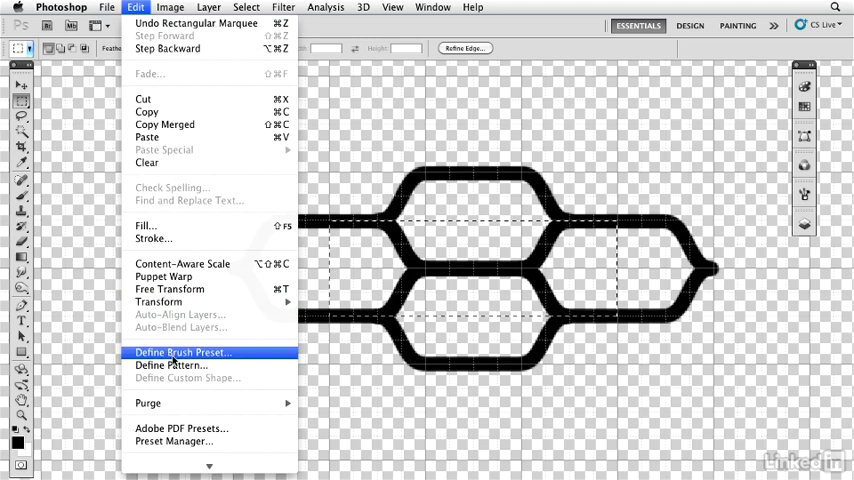
pyautogui.click(170, 364)
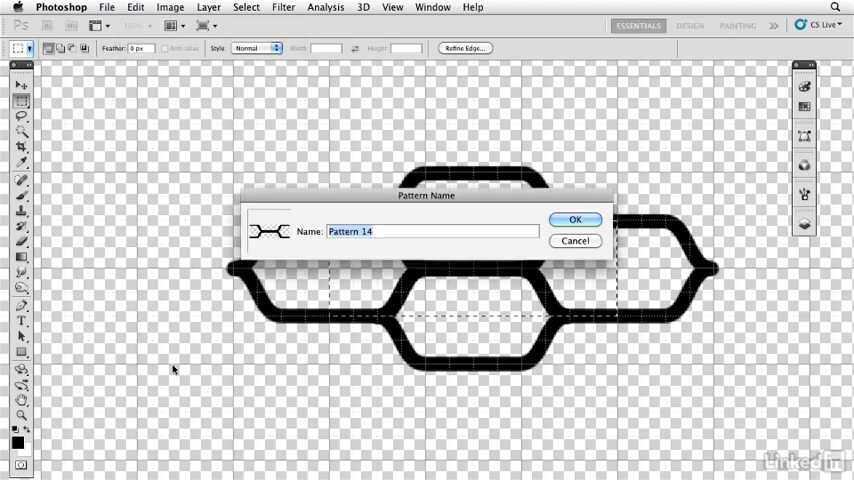
pyautogui.write('gri')
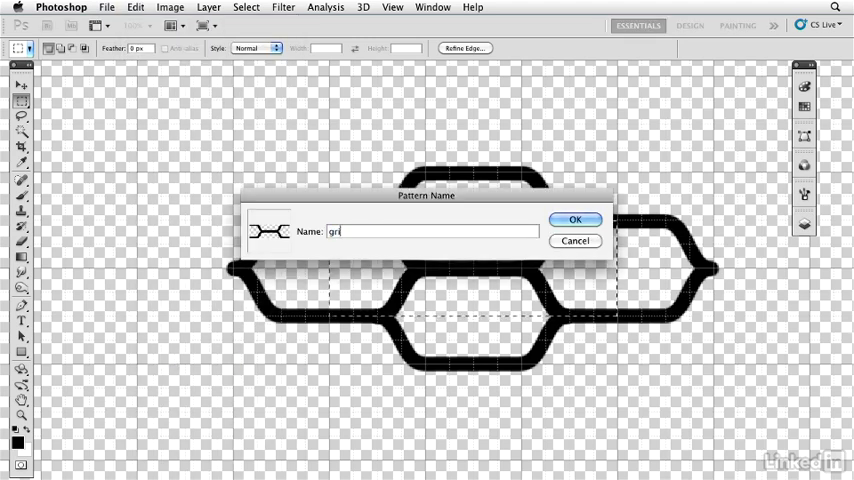
pyautogui.click(576, 220)
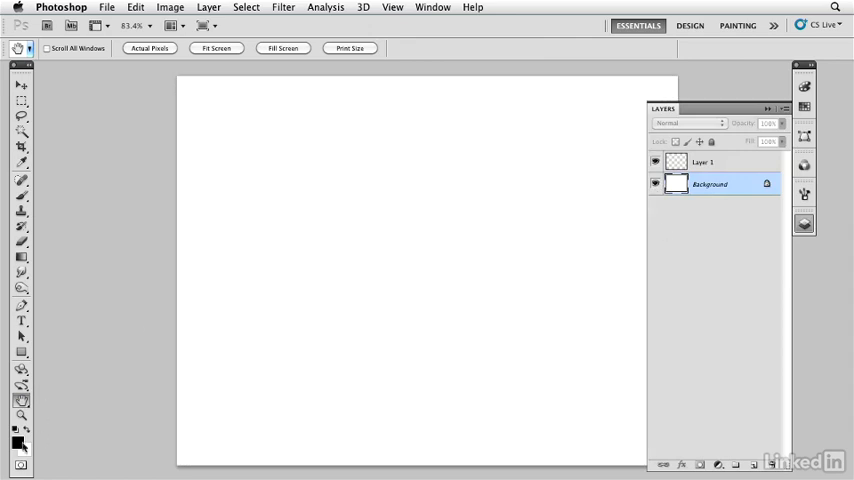
# Step: Set the foreground colour to near-black and the background colour to muted yellow
pyautogui.click(16, 436)
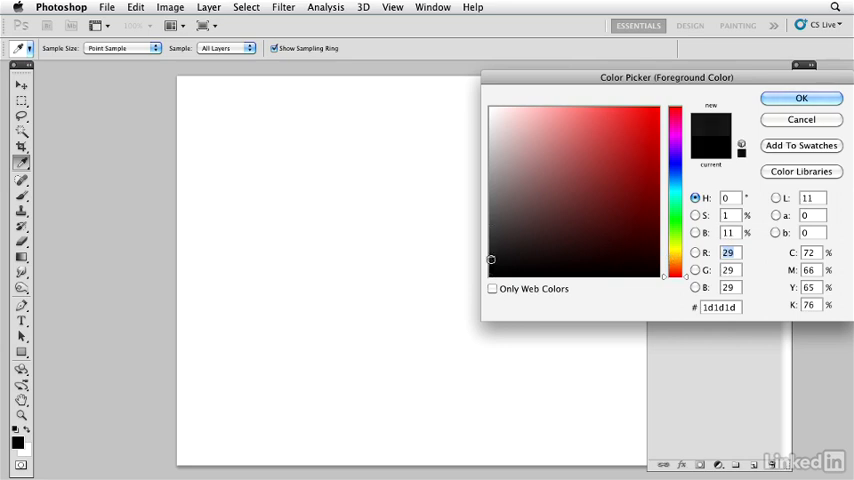
pyautogui.click(800, 96)
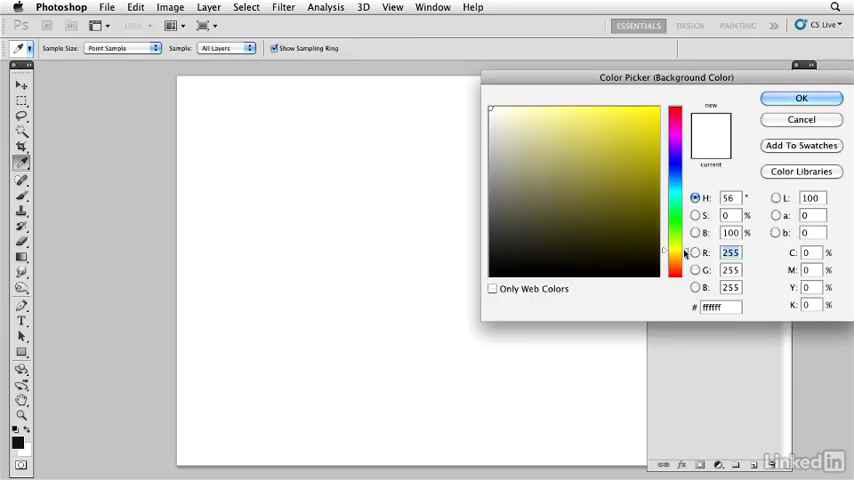
pyautogui.click(580, 132)
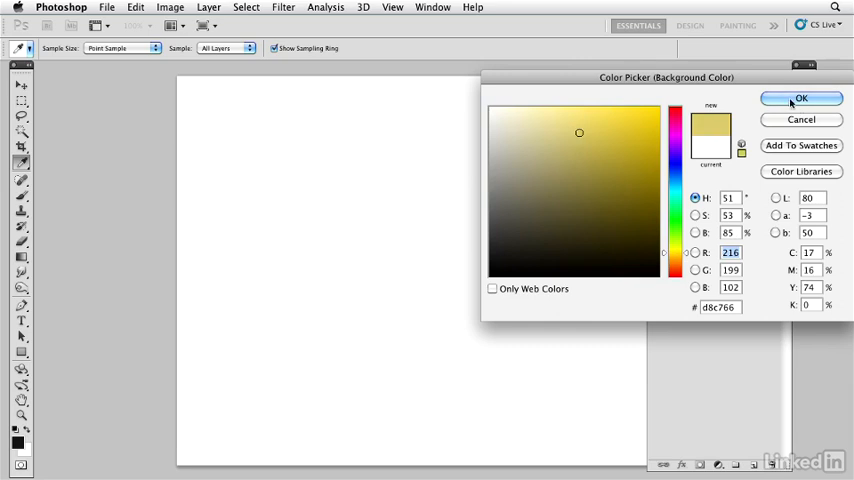
pyautogui.click(800, 98)
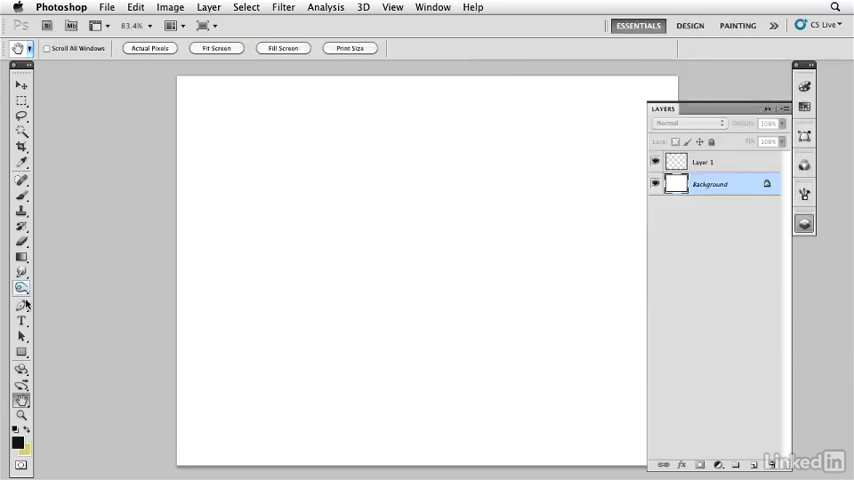
pyautogui.click(20, 288)
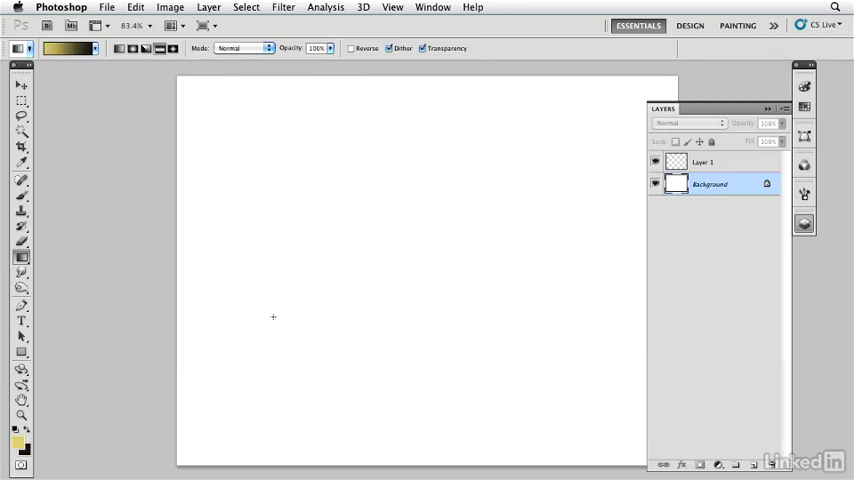
# Step: Drag a vertical reflected gradient from the canvas centre downward, bright yellow through the middle band
pyautogui.moveTo(416, 260); pyautogui.dragTo(416, 448)
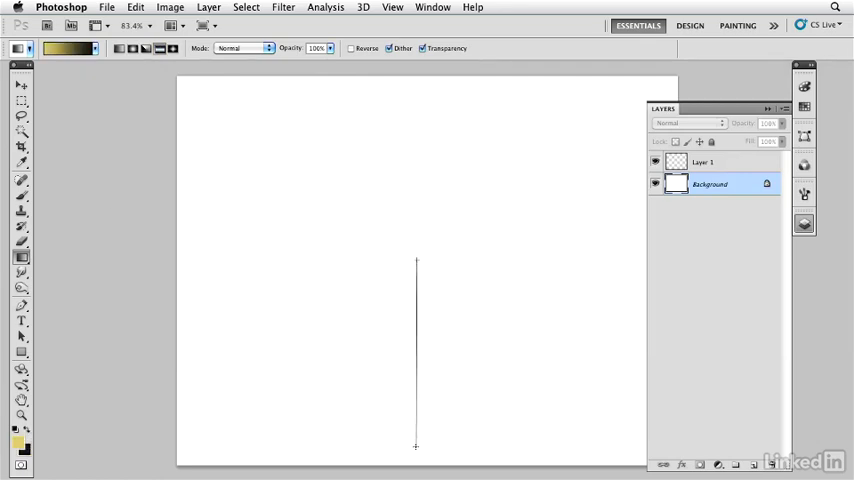
pyautogui.moveTo(416, 258); pyautogui.dragTo(416, 448)
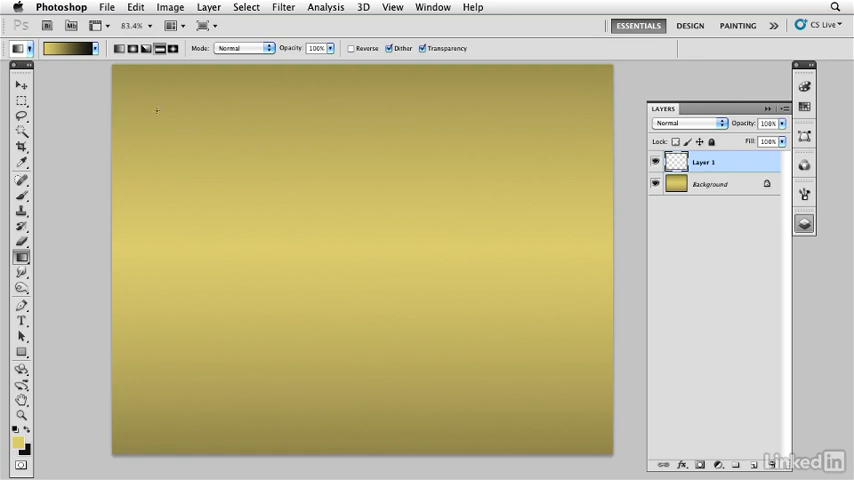
# Step: Fill Layer 1 via Edit > Fill with the saved black hexagon grille pattern
pyautogui.click(136, 8)
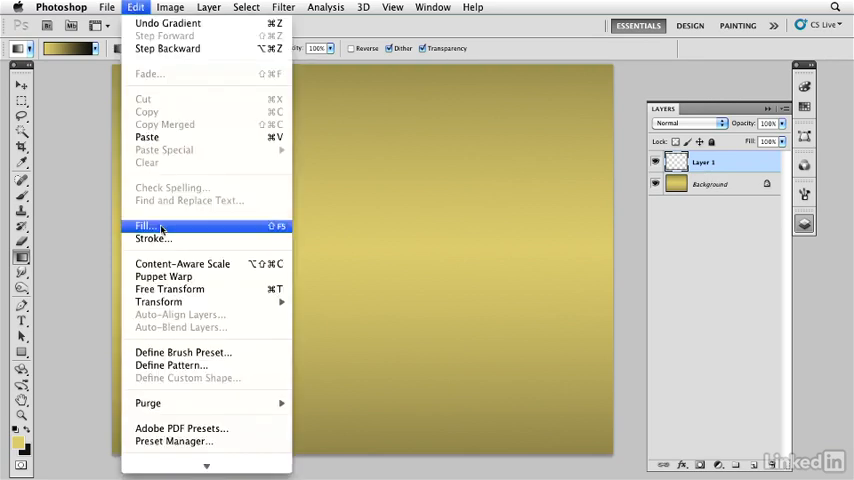
pyautogui.click(144, 224)
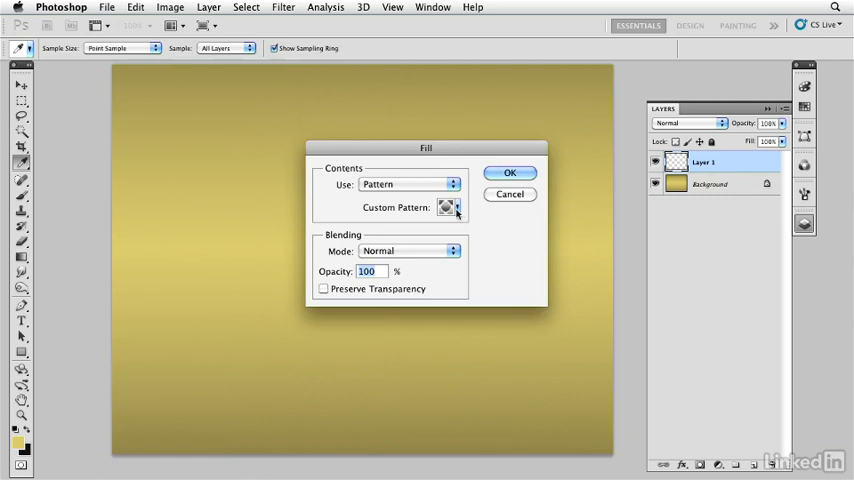
pyautogui.click(448, 208)
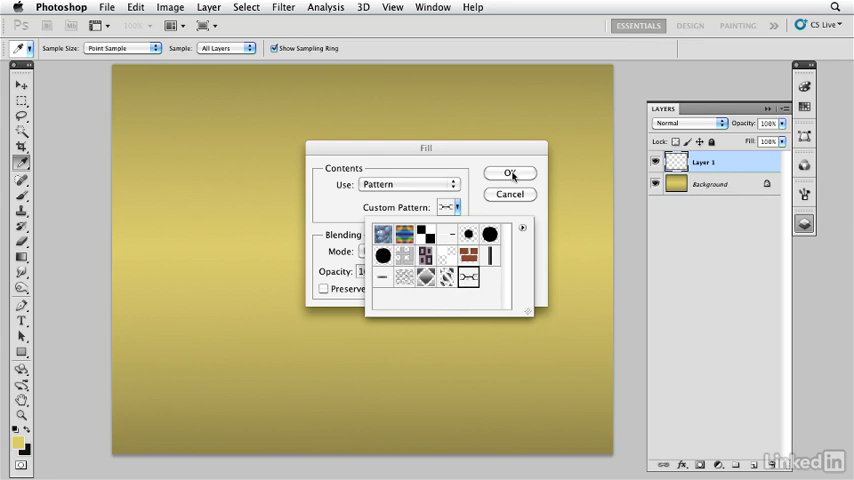
pyautogui.click(510, 172)
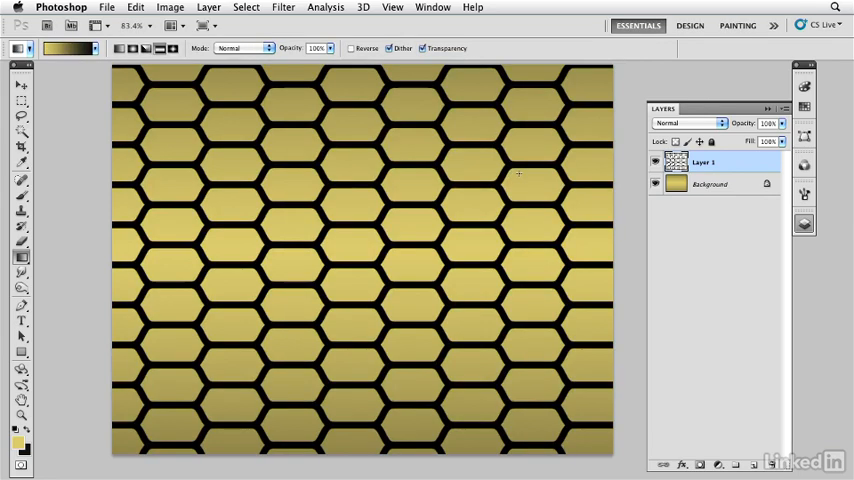
pyautogui.moveTo(524, 224)
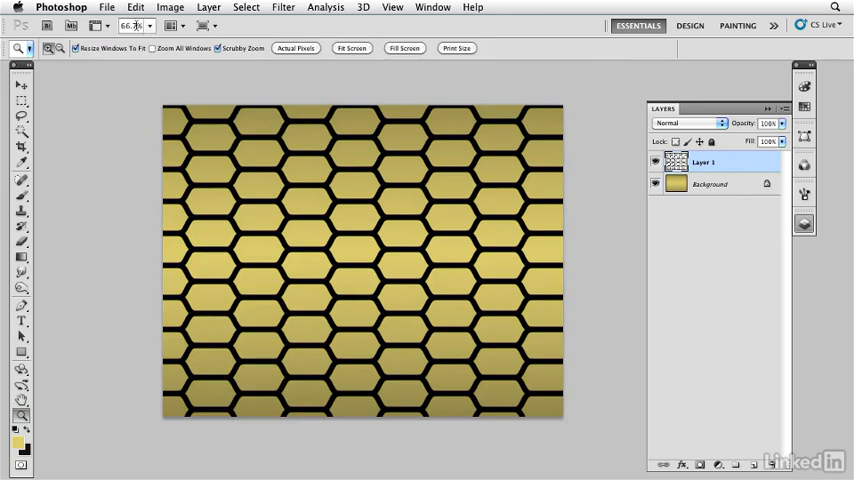
# Step: Warp the grille layer, bending its left side outward so the cells curve
pyautogui.click(136, 8)
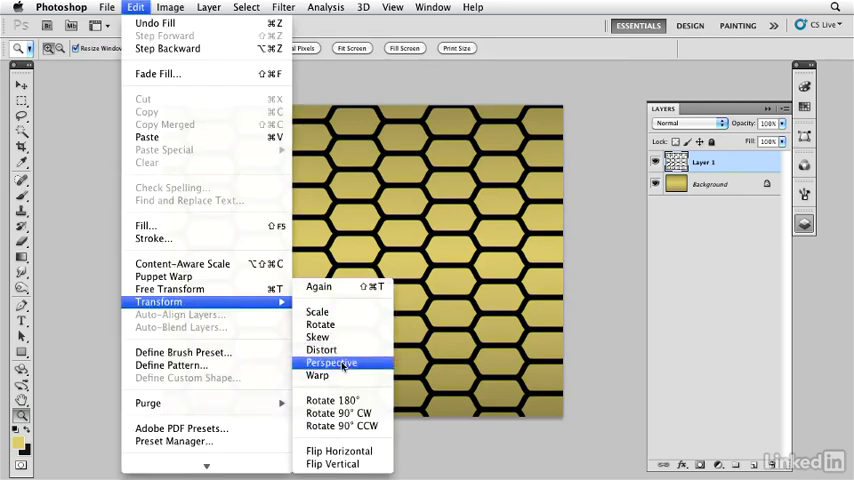
pyautogui.click(316, 376)
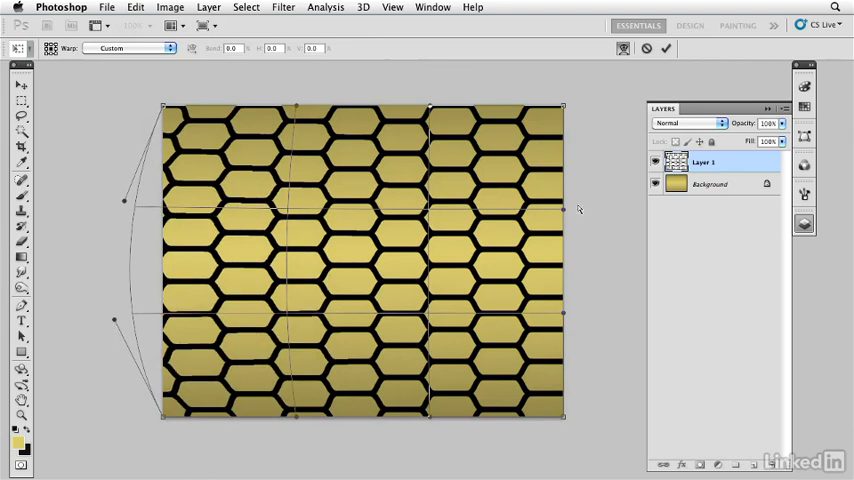
pyautogui.moveTo(564, 208); pyautogui.dragTo(596, 208)
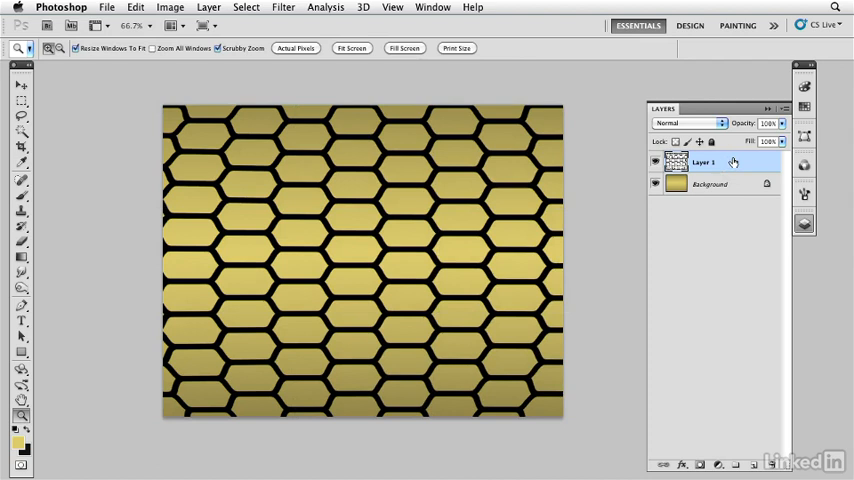
# Step: Enable Bevel and Emboss in Layer 1's Layer Style dialog
pyautogui.doubleClick(704, 162)
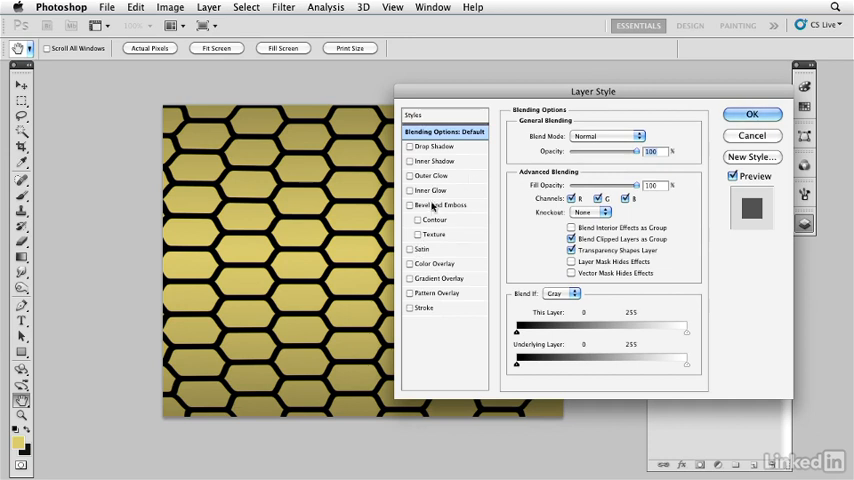
pyautogui.click(442, 204)
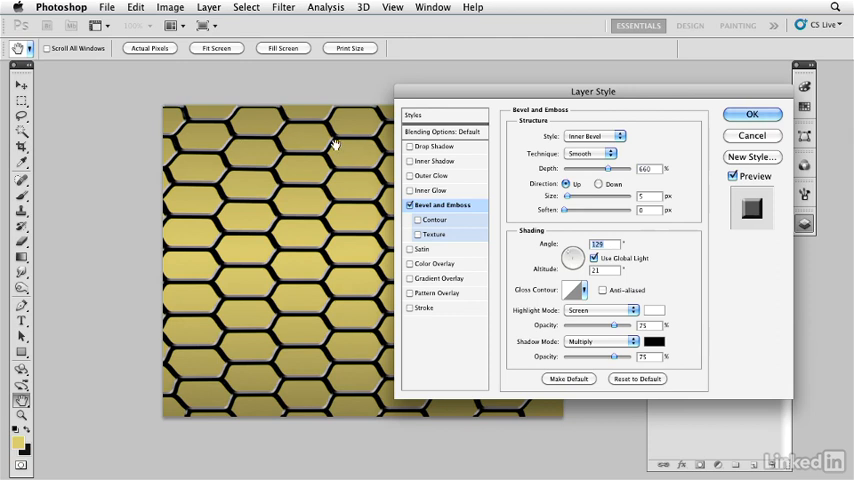
pyautogui.moveTo(310, 220)
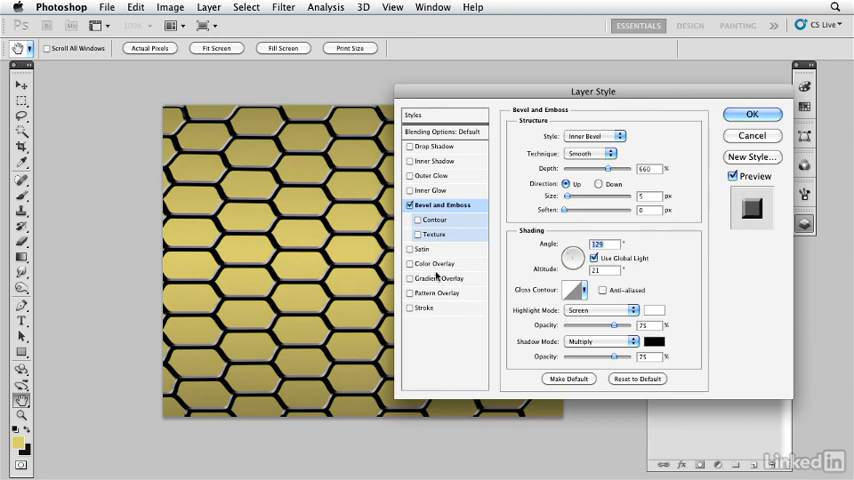
# Step: Set the bevel shadow colour to bright red with Shadow Mode Lighten and apply the style
pyautogui.click(652, 340)
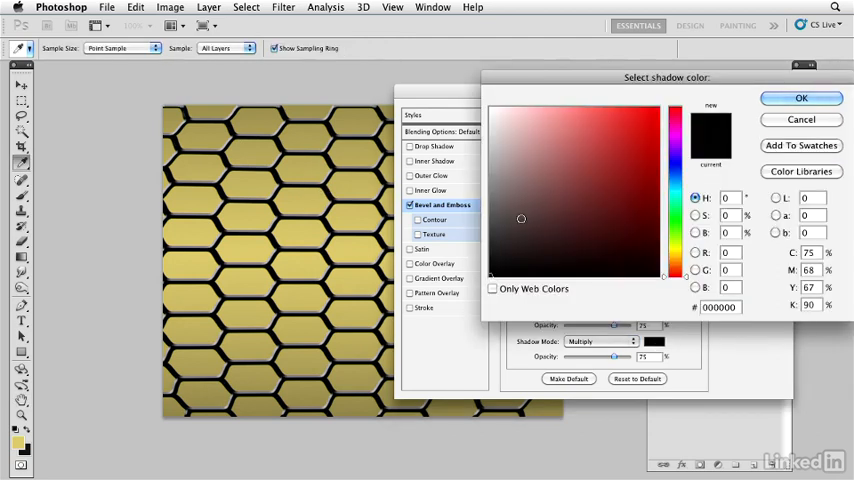
pyautogui.click(650, 130)
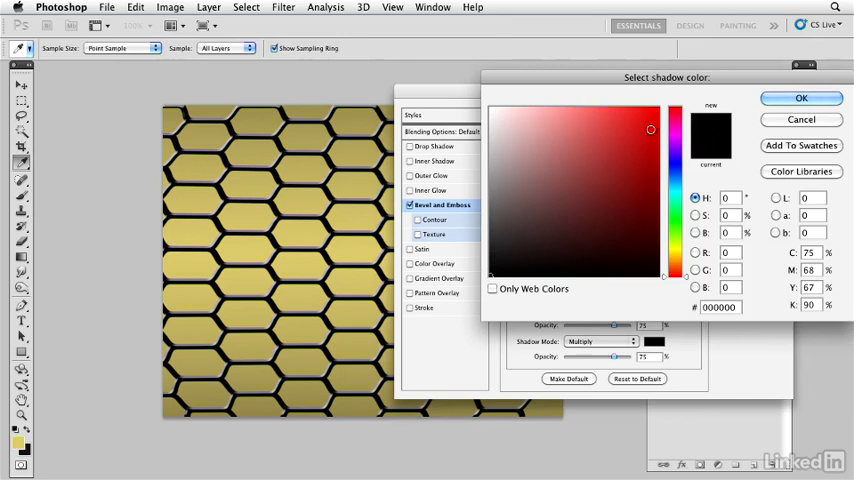
pyautogui.click(800, 96)
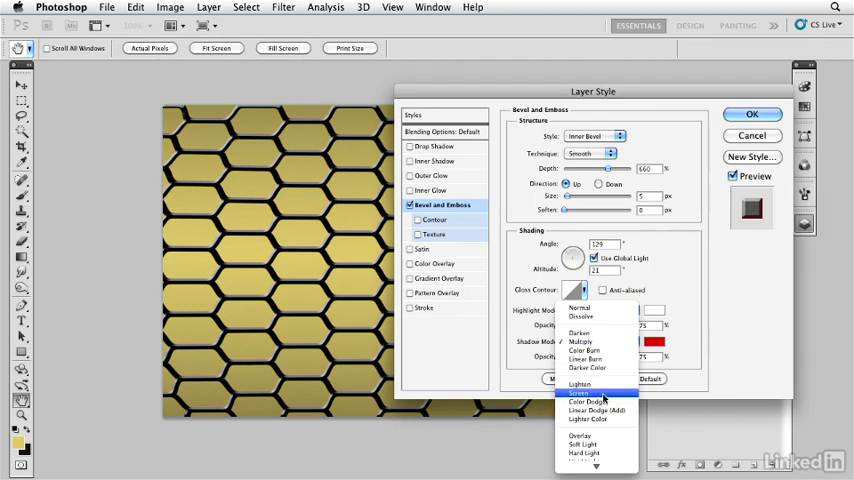
pyautogui.click(580, 392)
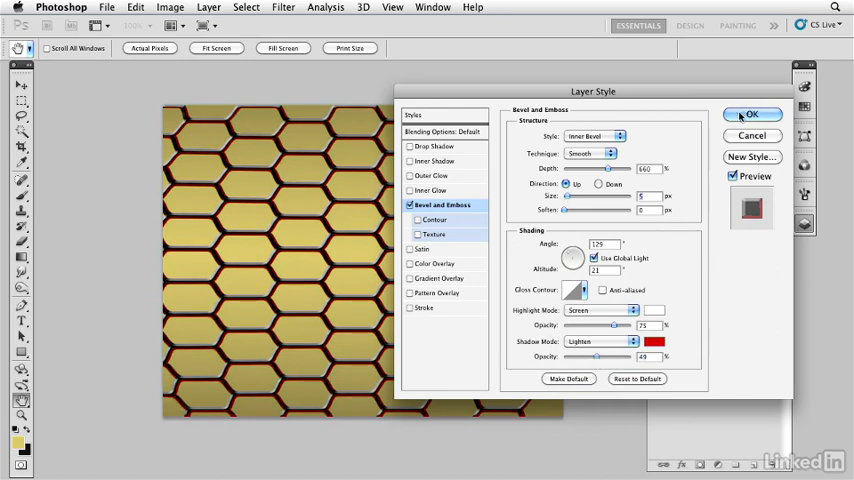
pyautogui.click(752, 114)
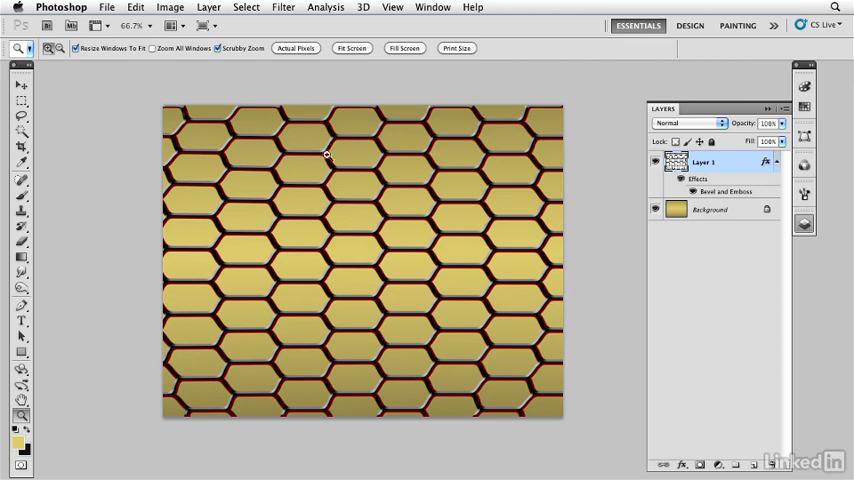
pyautogui.moveTo(286, 412)
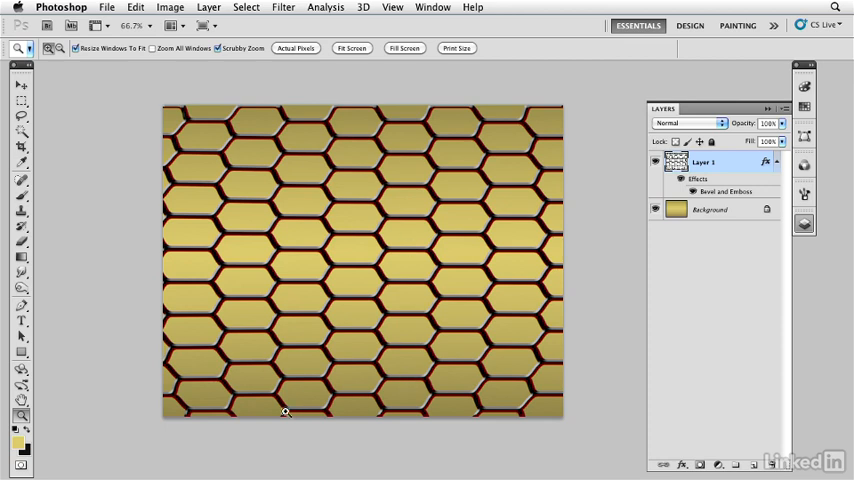